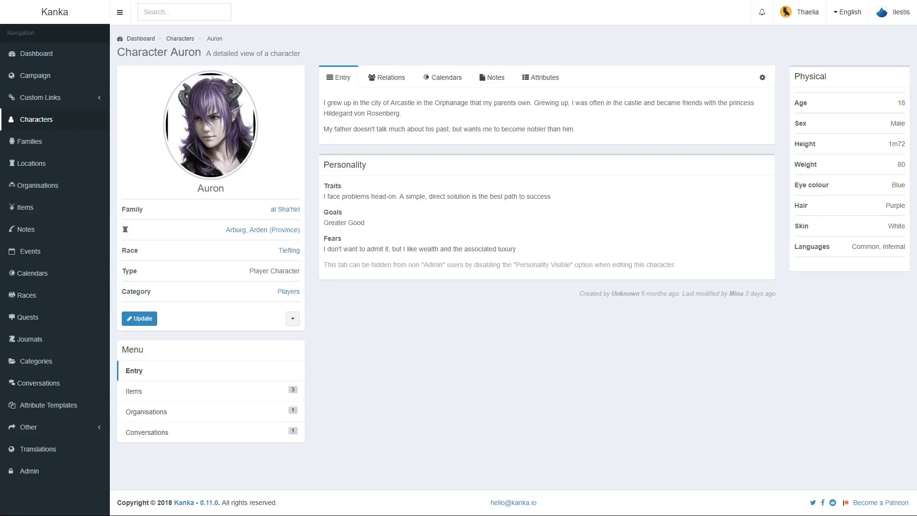
mouse_move(545, 77)
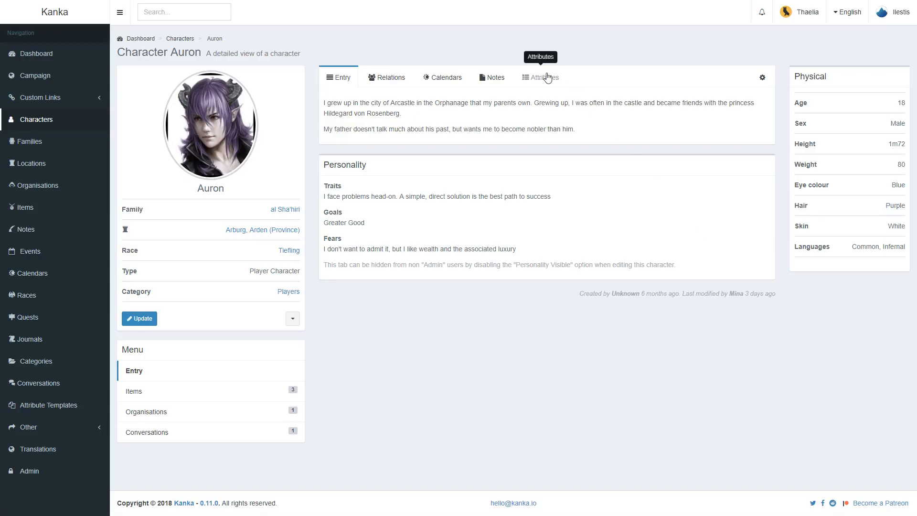
Show Auron's twelve attributes, from Level 10 through Fighter - Battlemaster 8 and Paladin 2
click(538, 76)
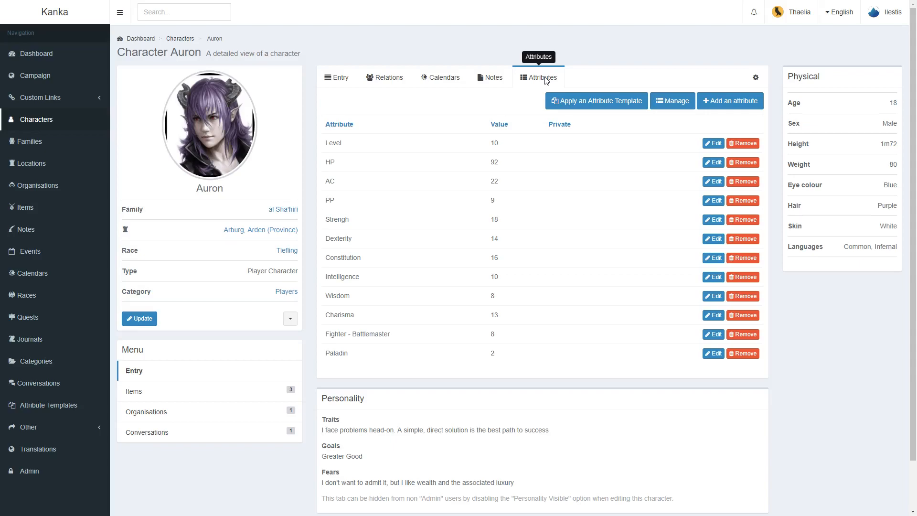
mouse_move(458, 179)
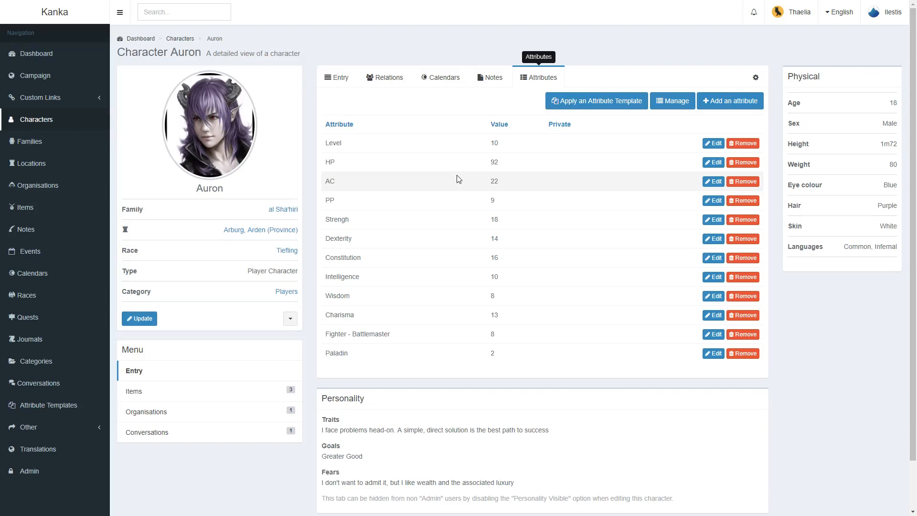
mouse_move(406, 145)
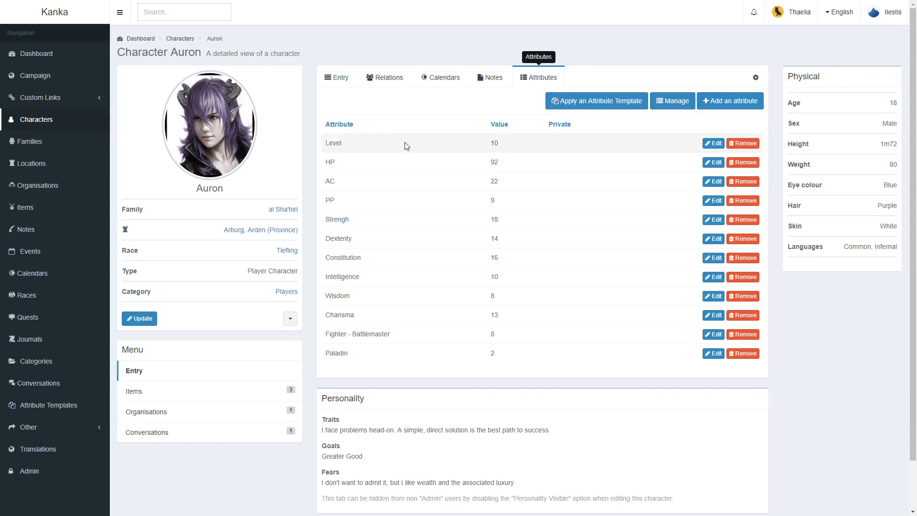
mouse_move(345, 148)
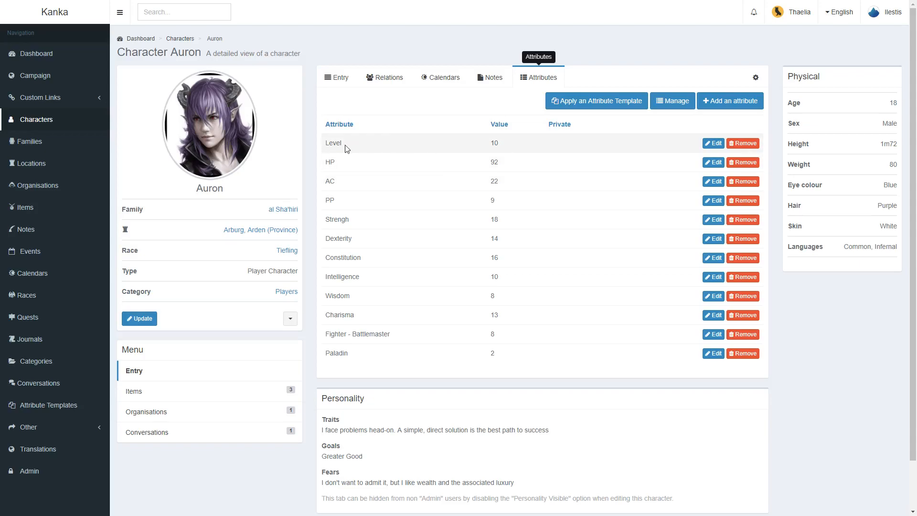
mouse_move(331, 205)
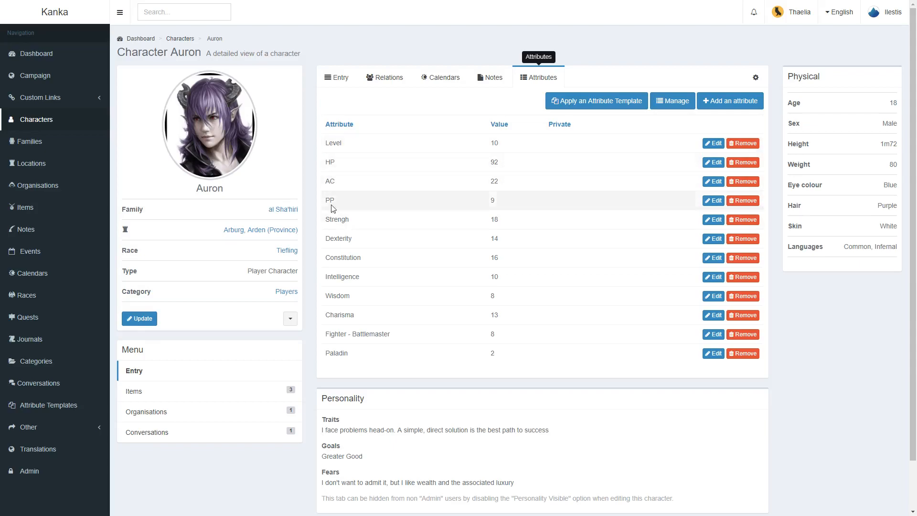
mouse_move(362, 209)
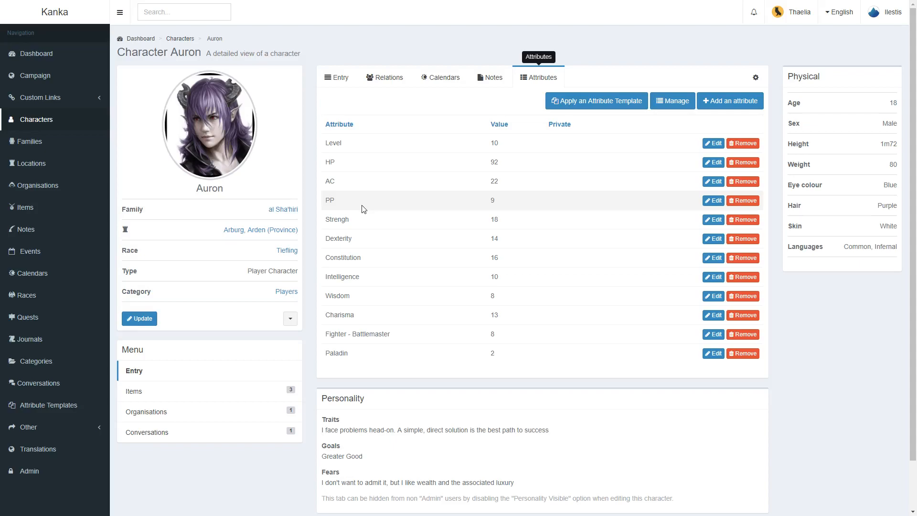
mouse_move(373, 170)
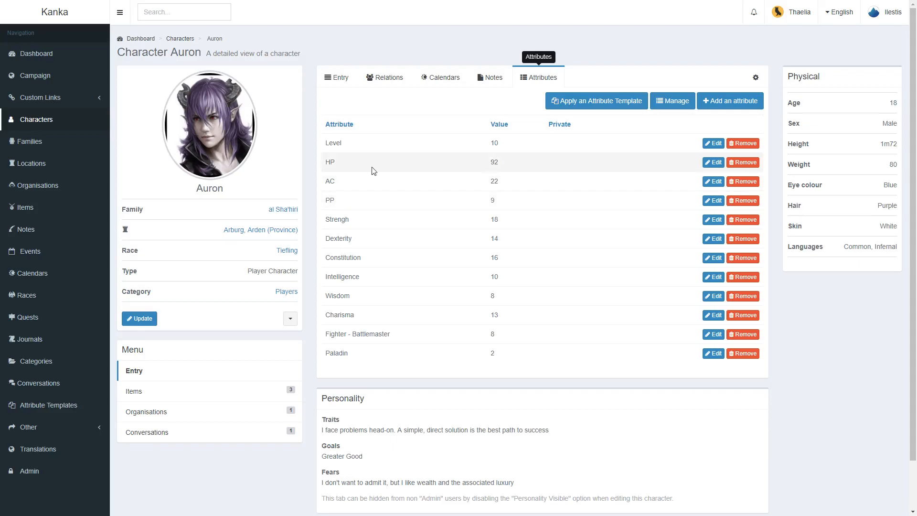
mouse_move(364, 161)
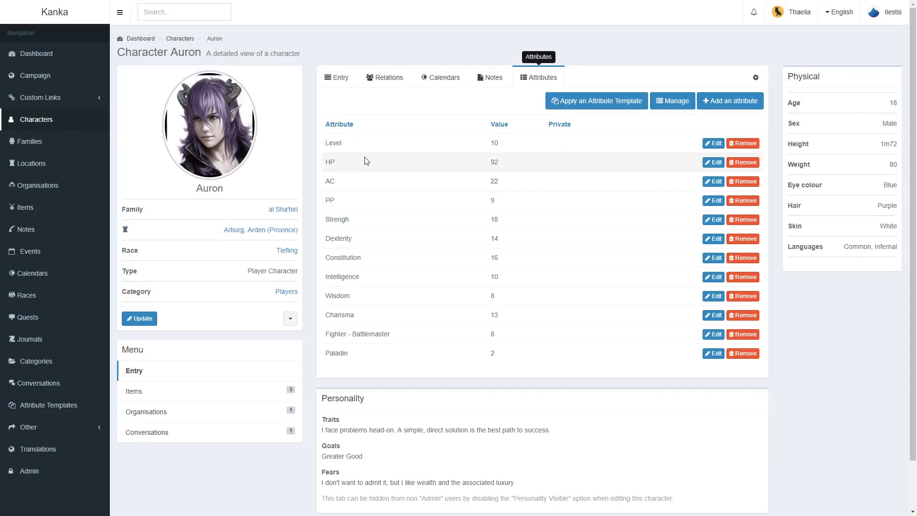
mouse_move(344, 287)
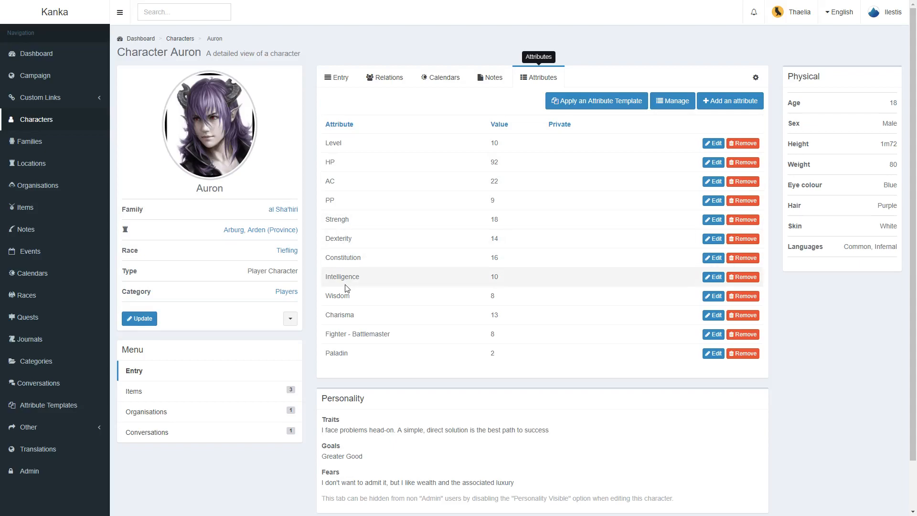
mouse_move(360, 198)
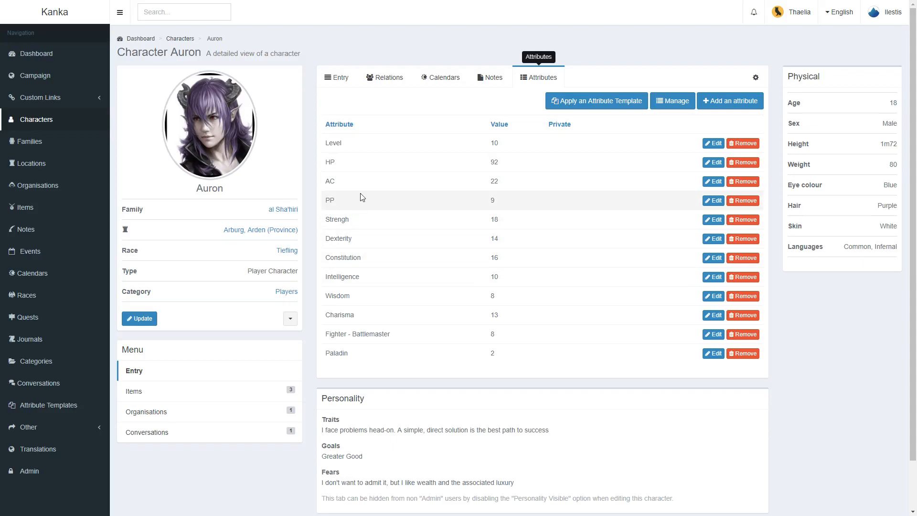
mouse_move(38, 382)
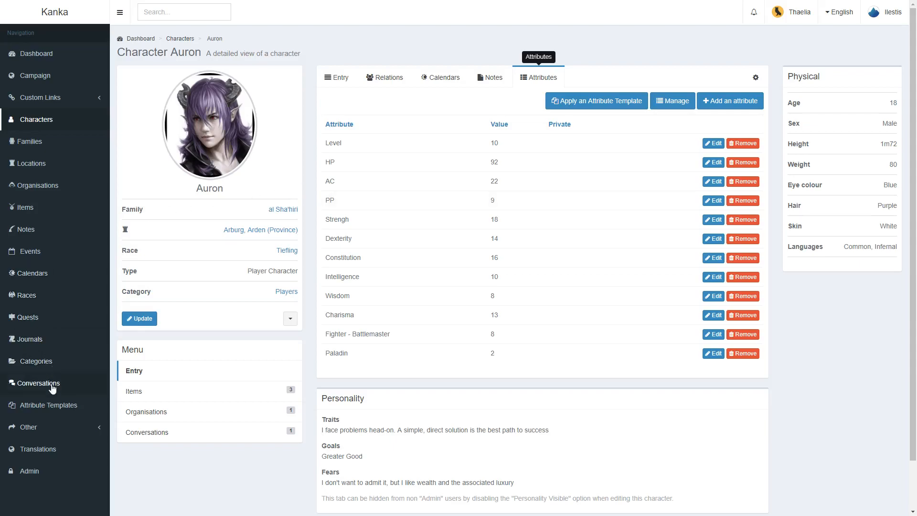
Open the Character attribute template, with its ten attributes from Level to Charisma
click(47, 405)
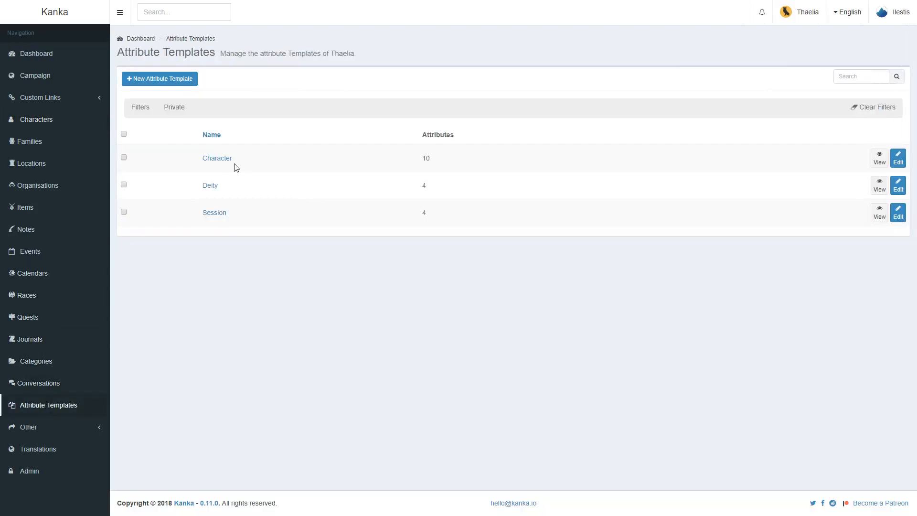
click(217, 158)
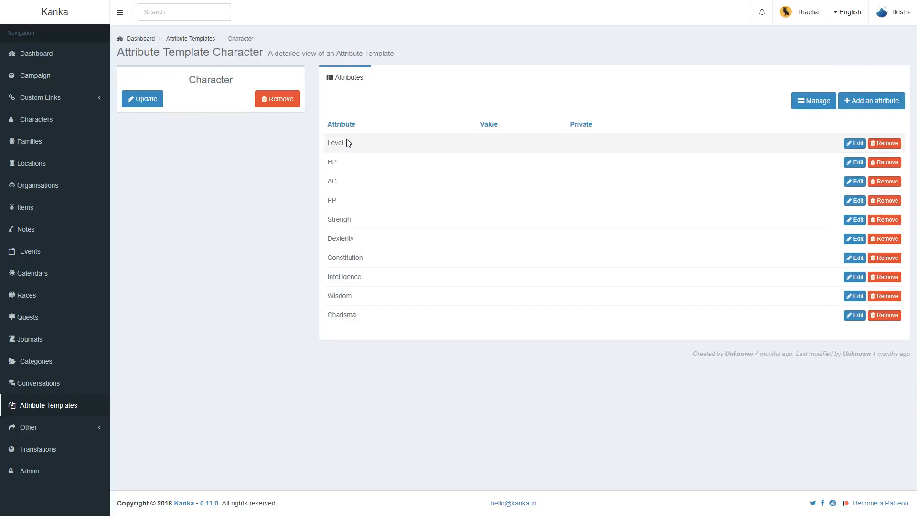
mouse_move(341, 316)
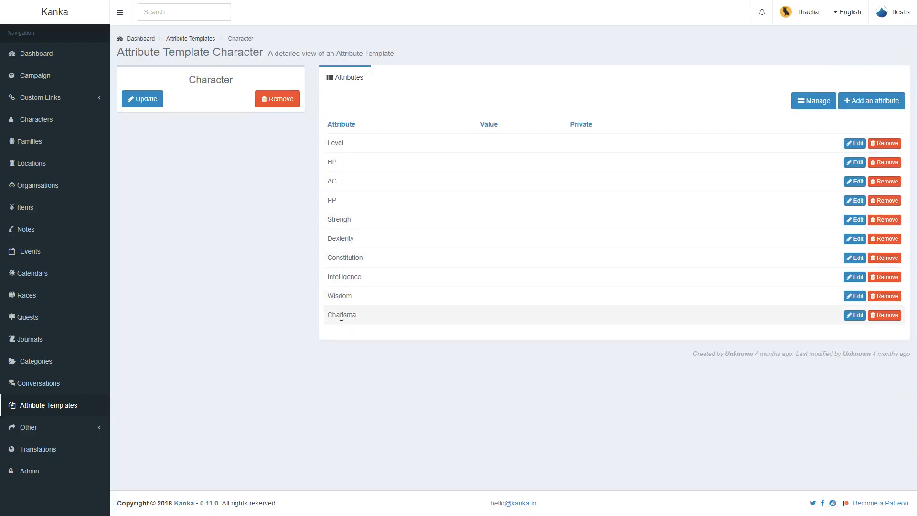
mouse_move(341, 331)
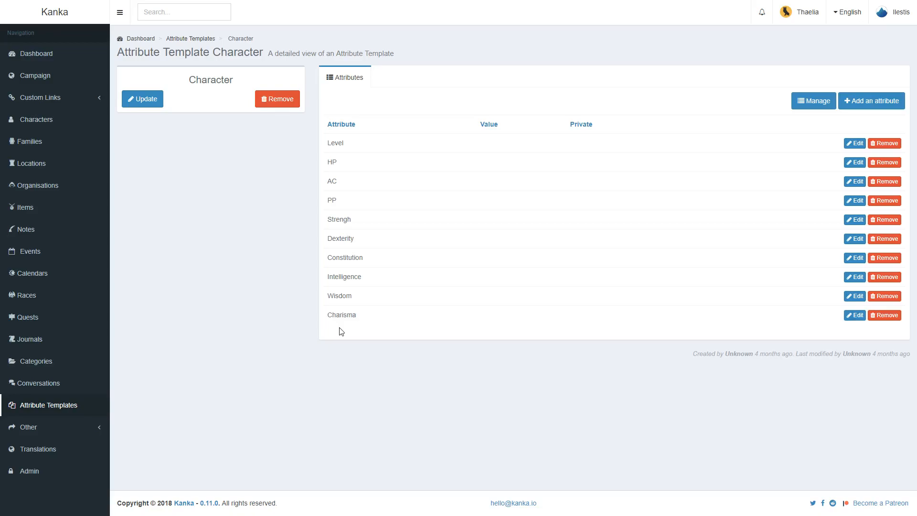
mouse_move(814, 101)
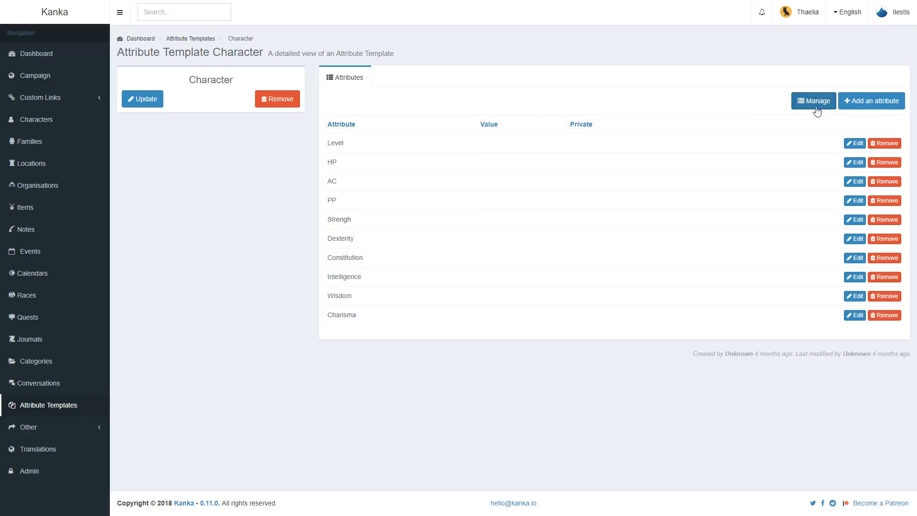
Add a private Glimpse attribute with value 123 to the Character template
click(813, 101)
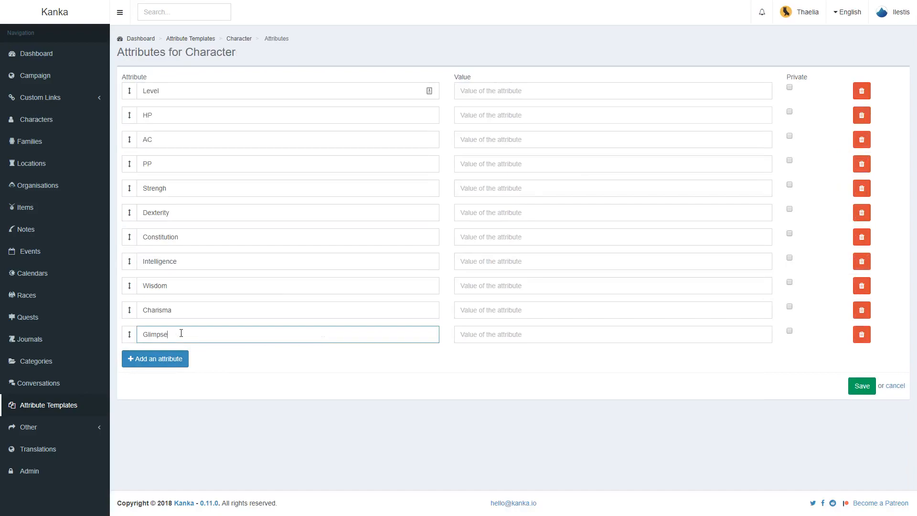
click(612, 334)
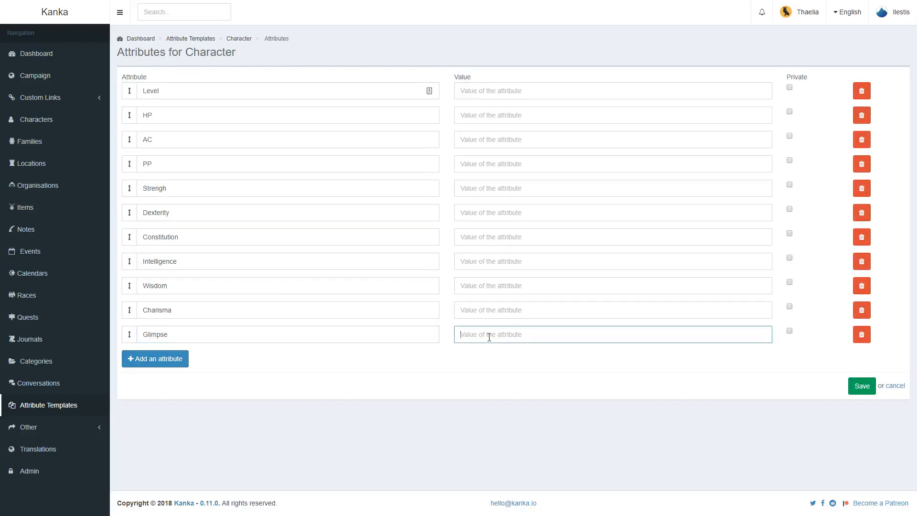
text(123)
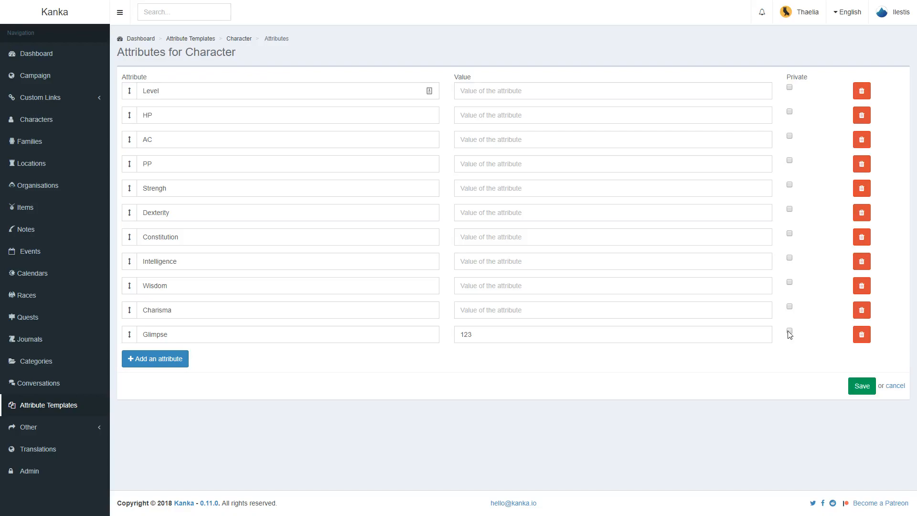
click(789, 331)
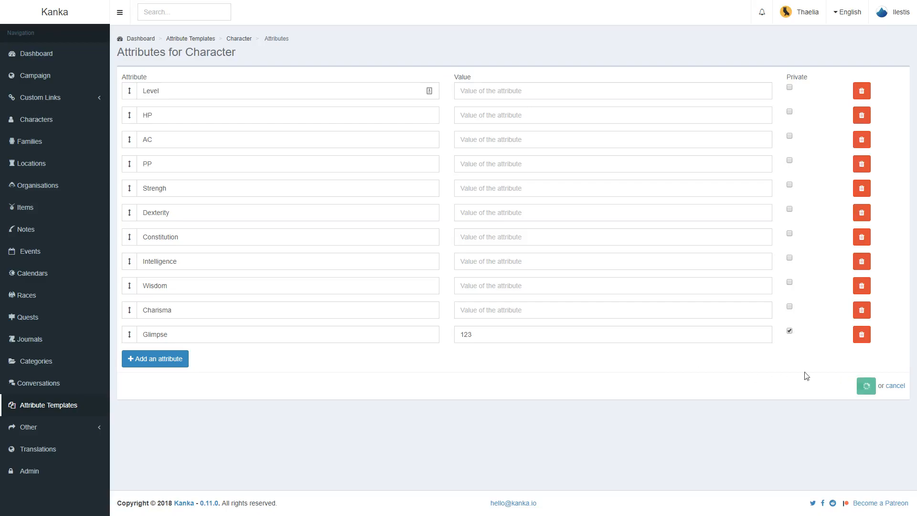
Save the template's new Glimpse attribute and return to Auron's character attributes
click(864, 386)
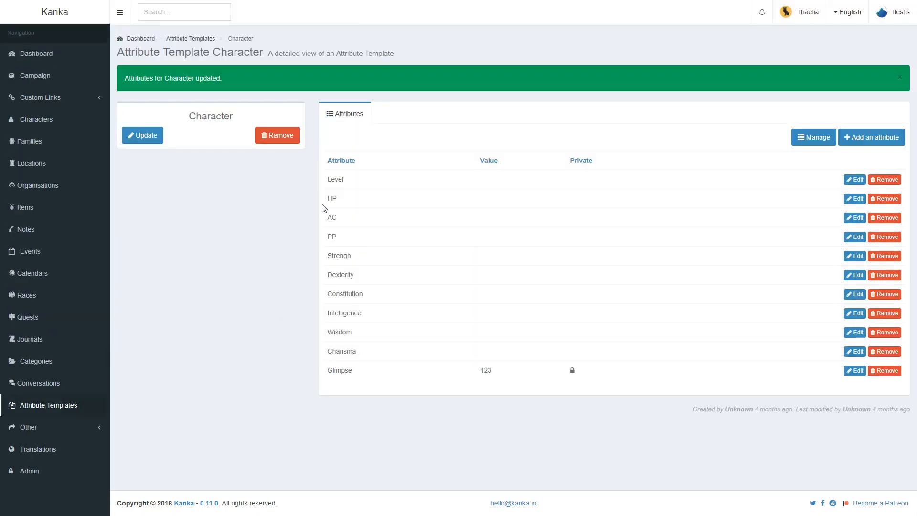
mouse_move(49, 205)
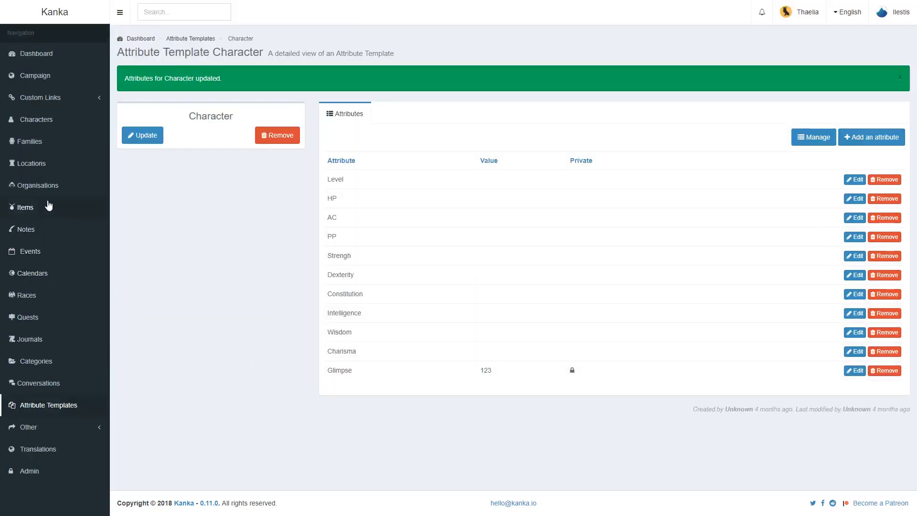
click(36, 119)
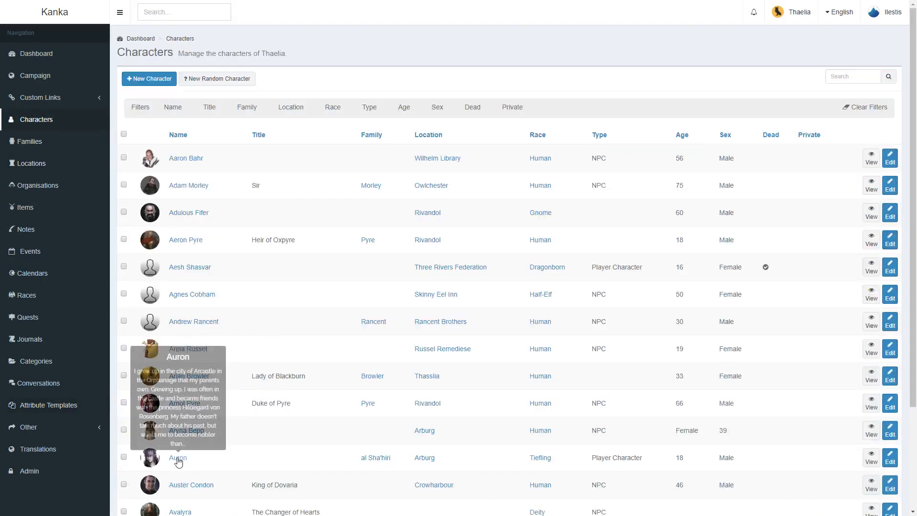
click(177, 458)
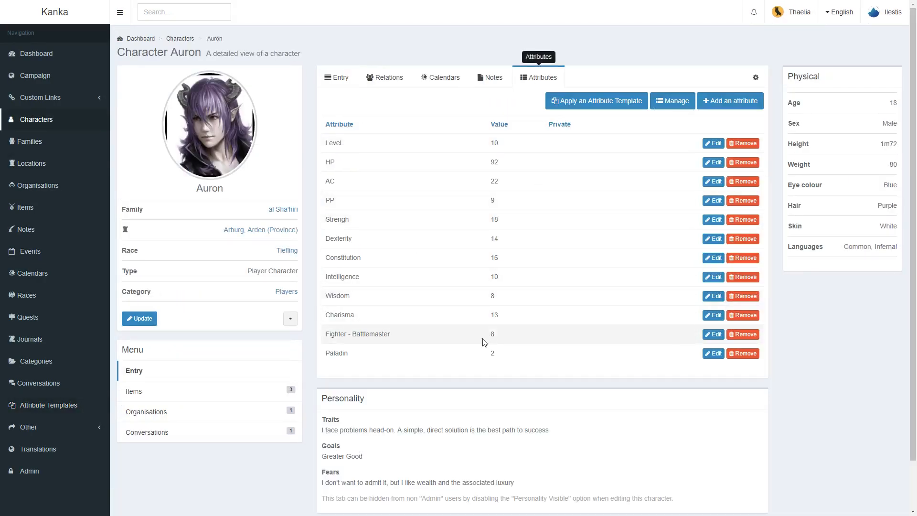
mouse_move(474, 373)
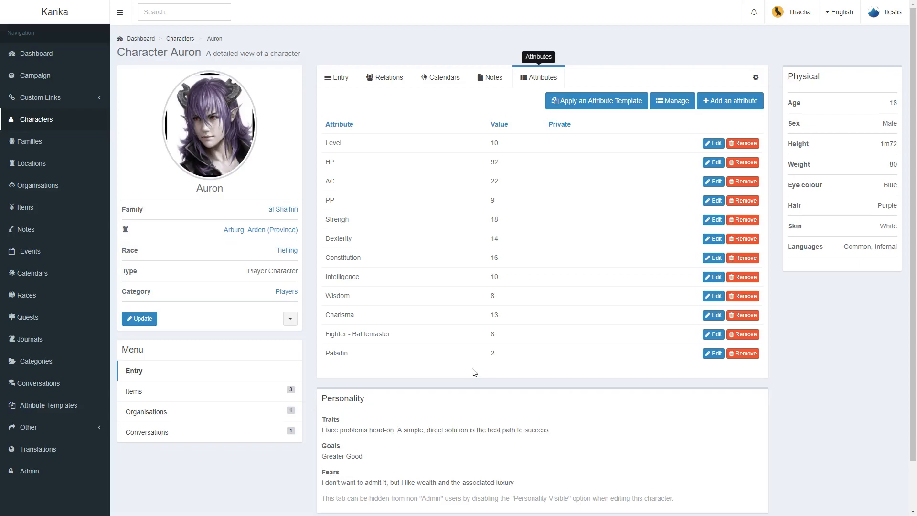
mouse_move(621, 120)
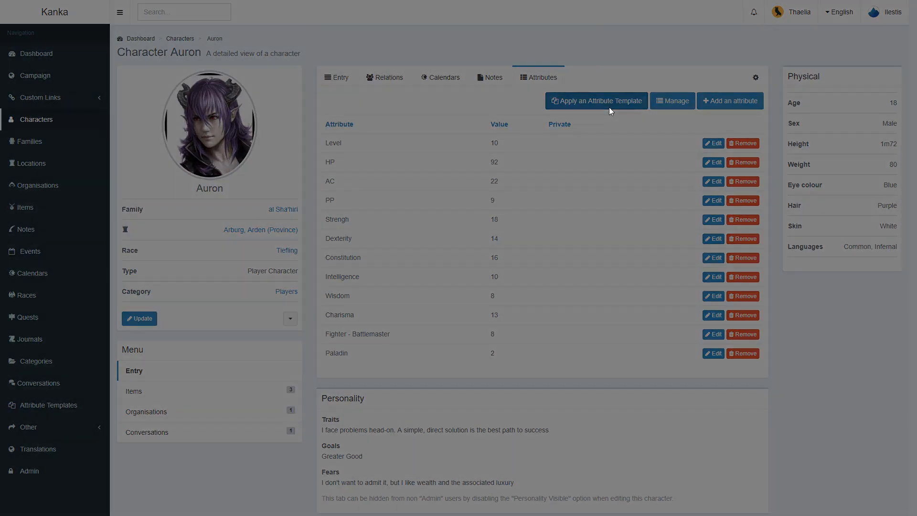
Apply the Character template to Auron, giving him a private Glimpse attribute of 123
click(596, 101)
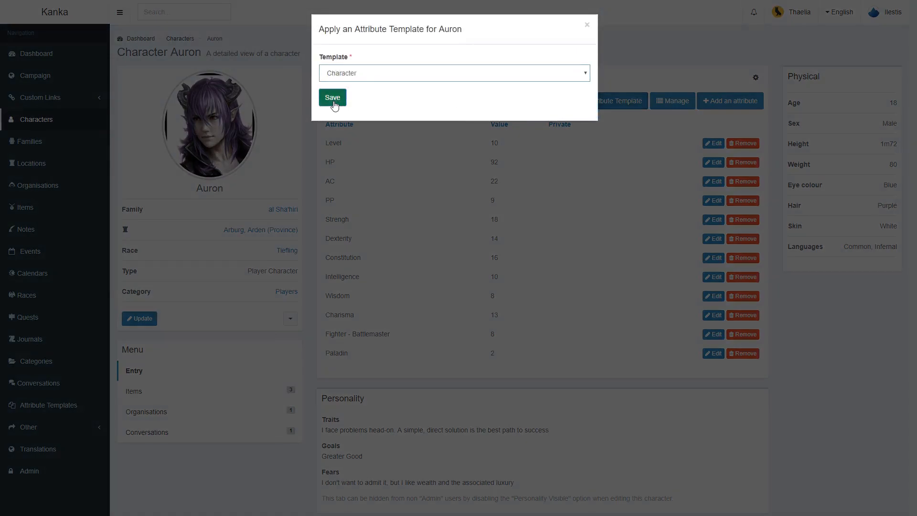
click(332, 97)
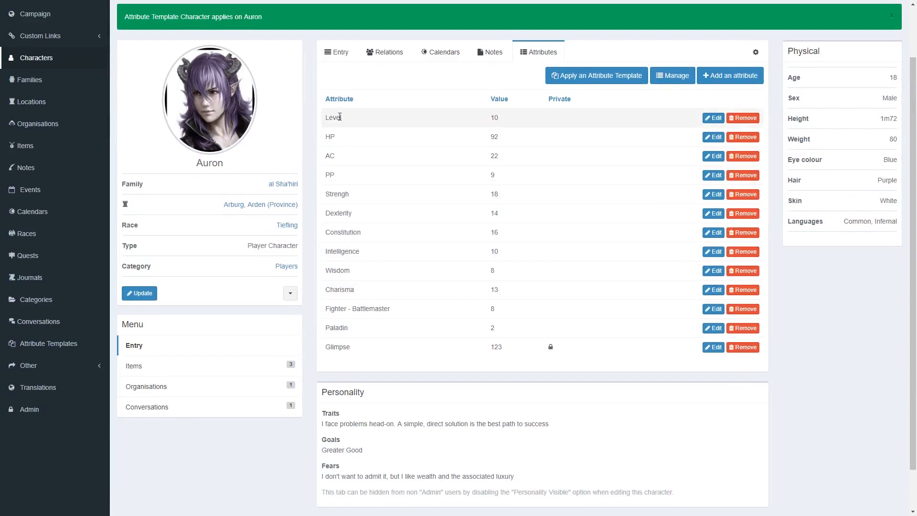
mouse_move(364, 227)
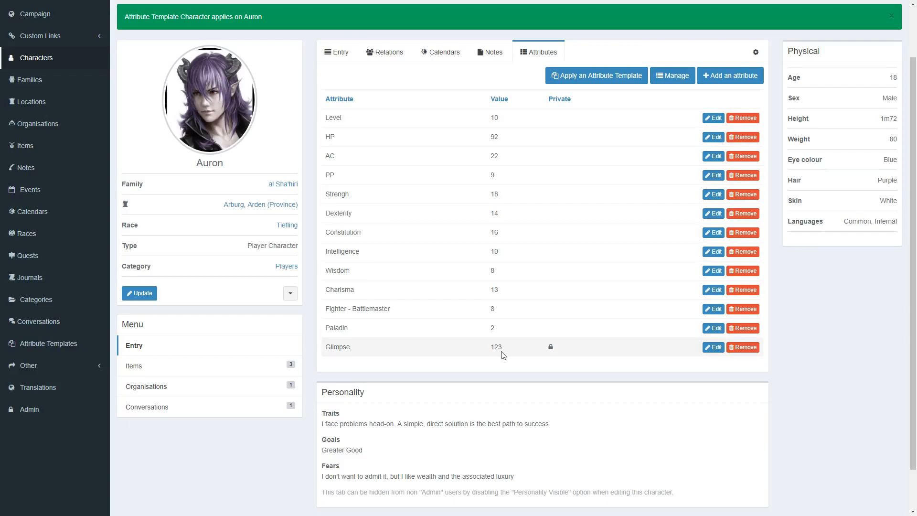
mouse_move(532, 245)
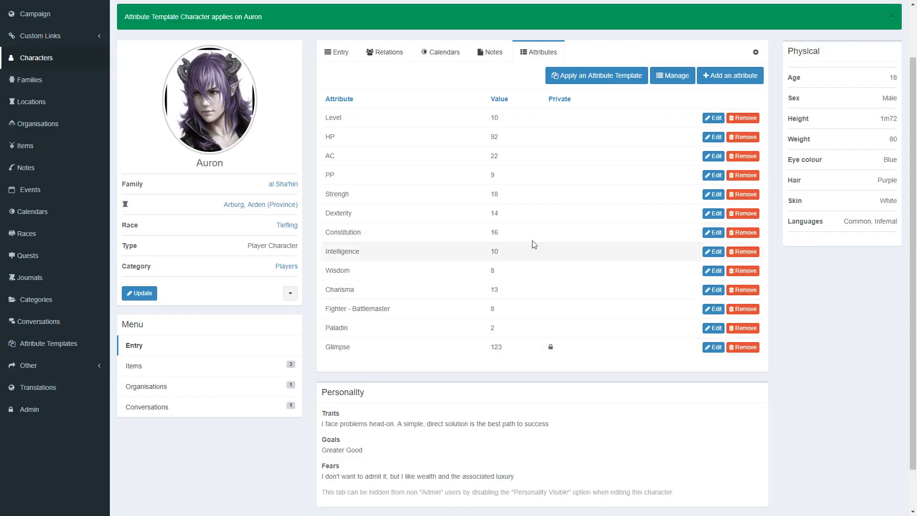
scroll(up, 3)
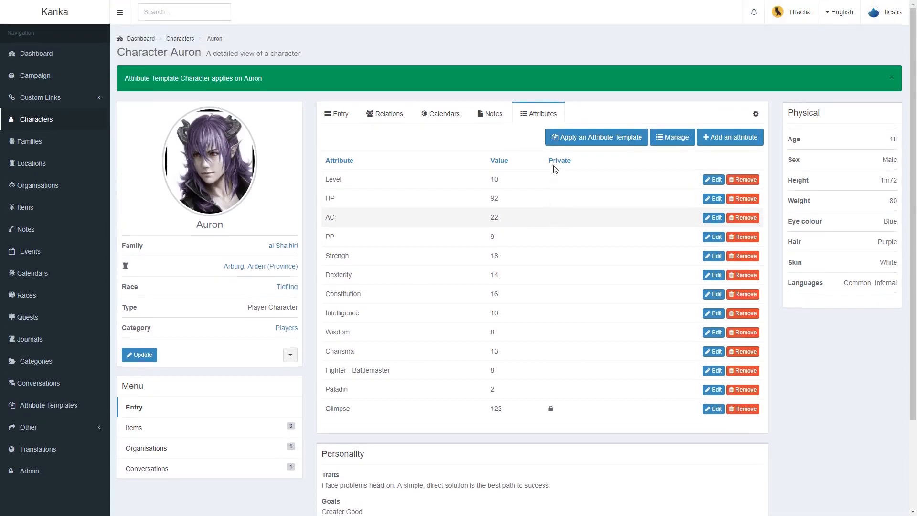
Change Auron's Glimpse value to 45, then delete the Glimpse attribute
click(671, 137)
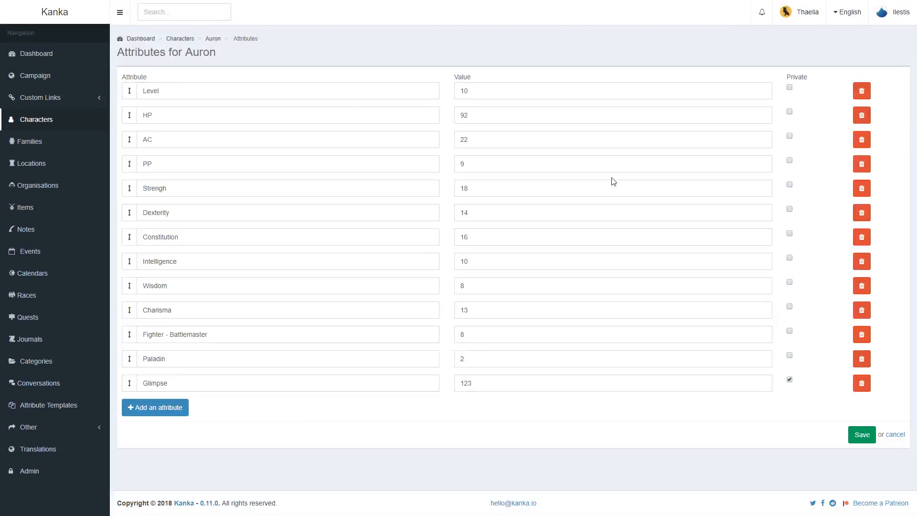
click(861, 358)
text(3)
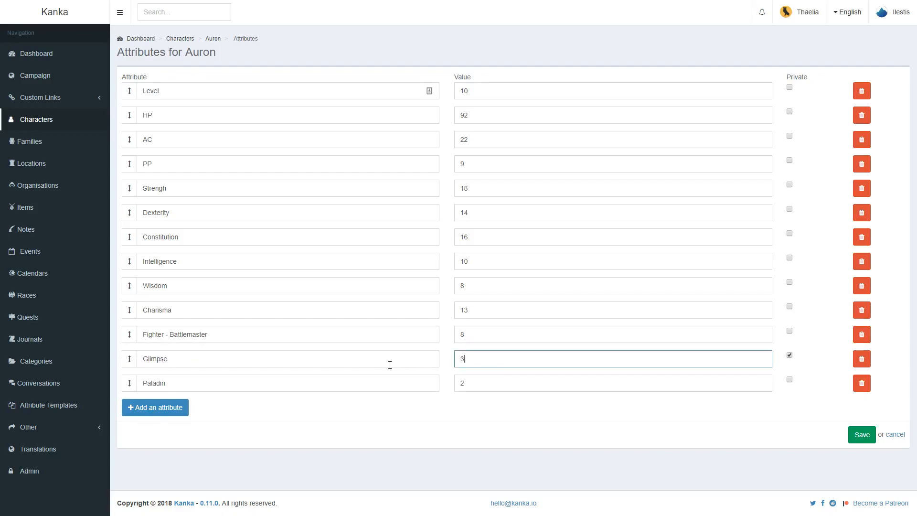
text(45)
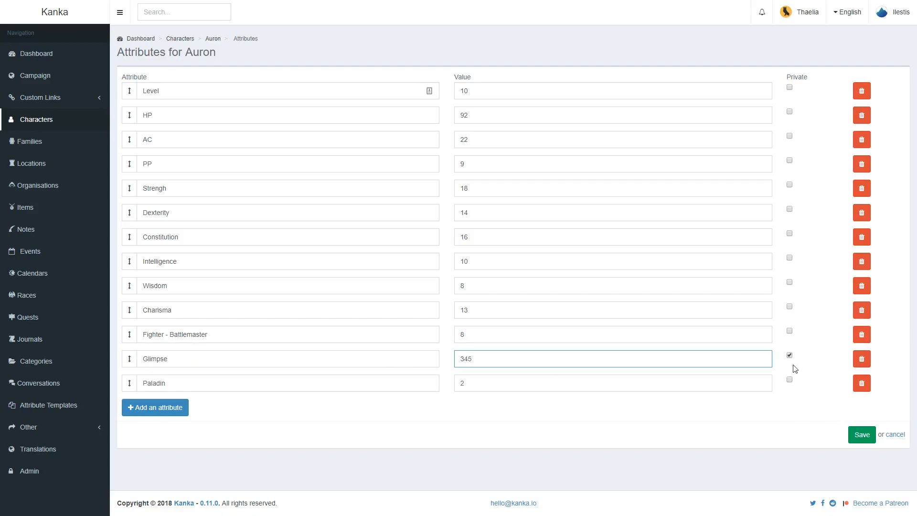
click(861, 434)
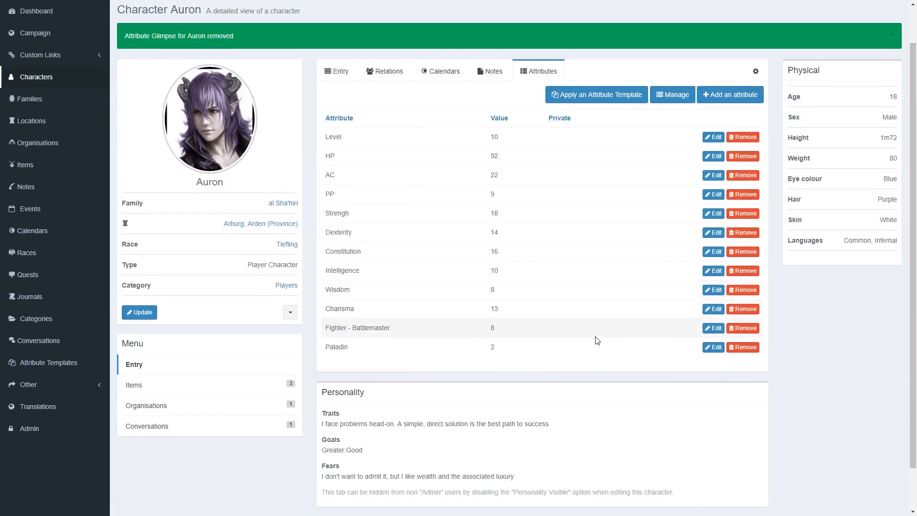
Reopen the Character template, which still lists private Glimpse at 123
click(47, 362)
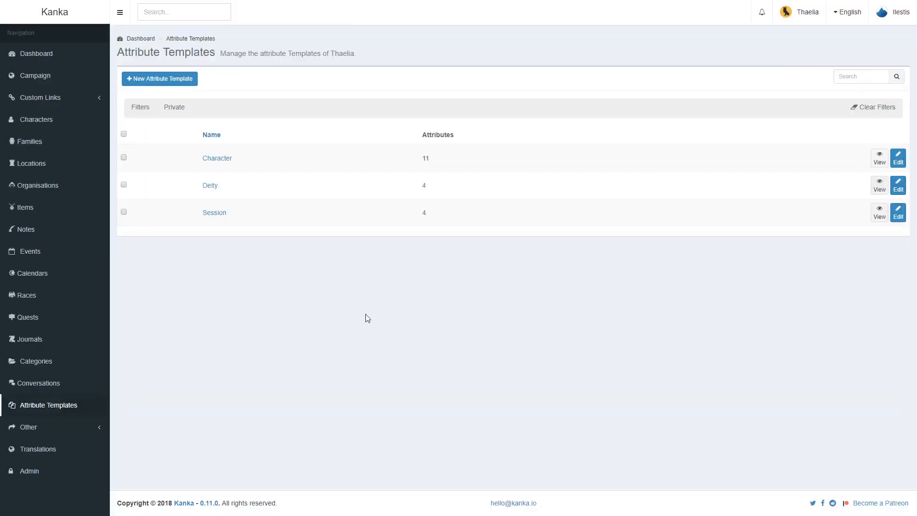
click(217, 158)
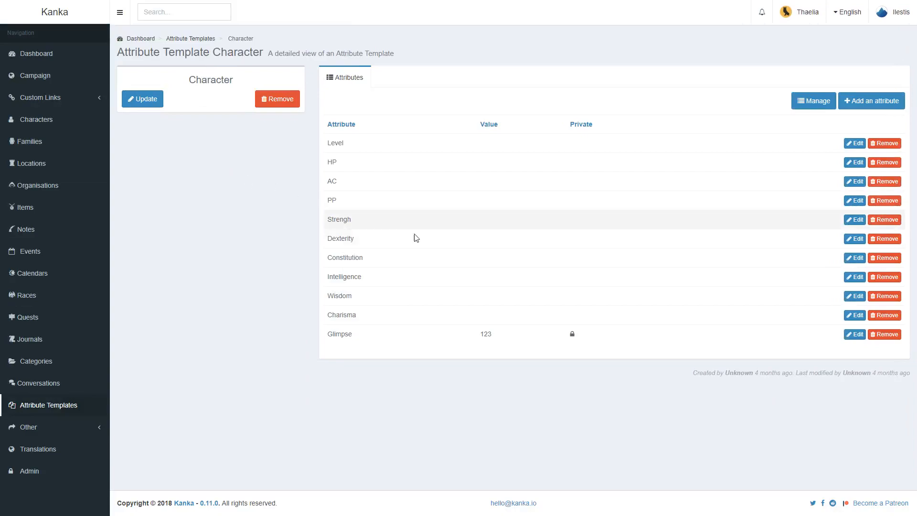
mouse_move(402, 351)
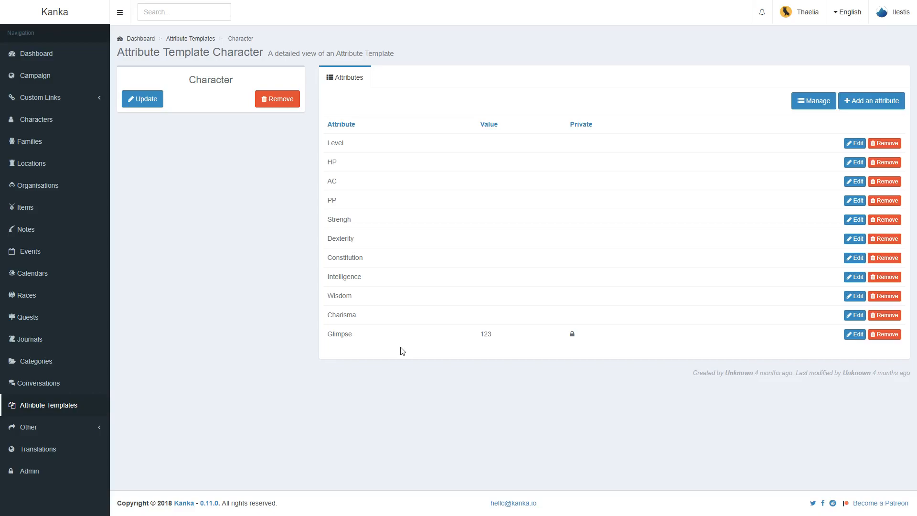
Open the Session template: Part I, Part II, Level up at end?, Monsters killed
click(47, 405)
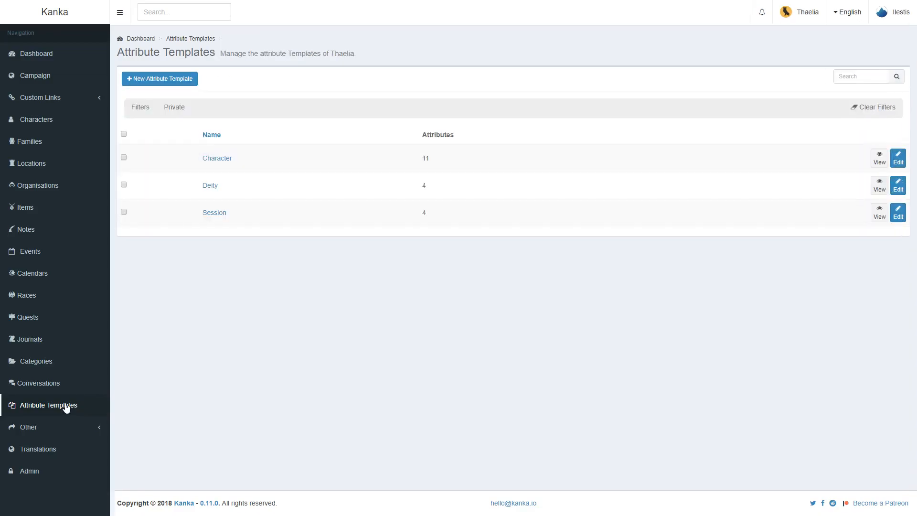
mouse_move(214, 212)
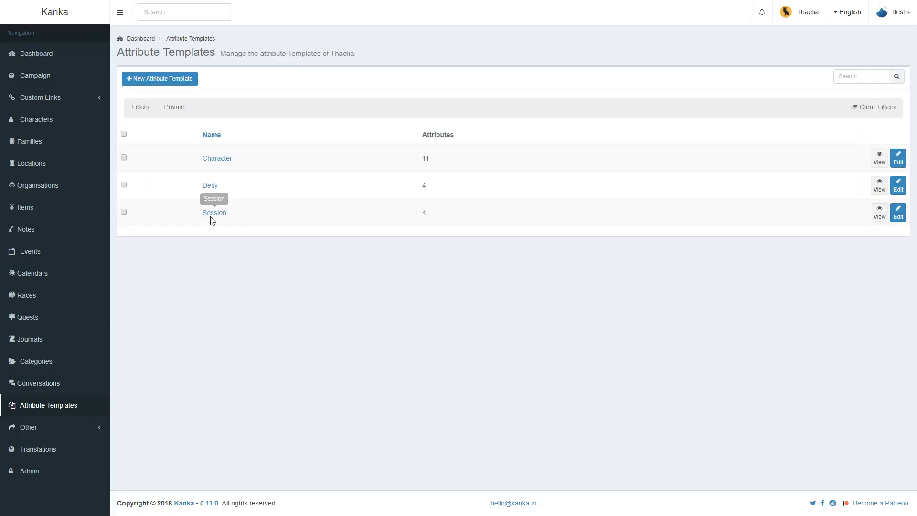
click(214, 212)
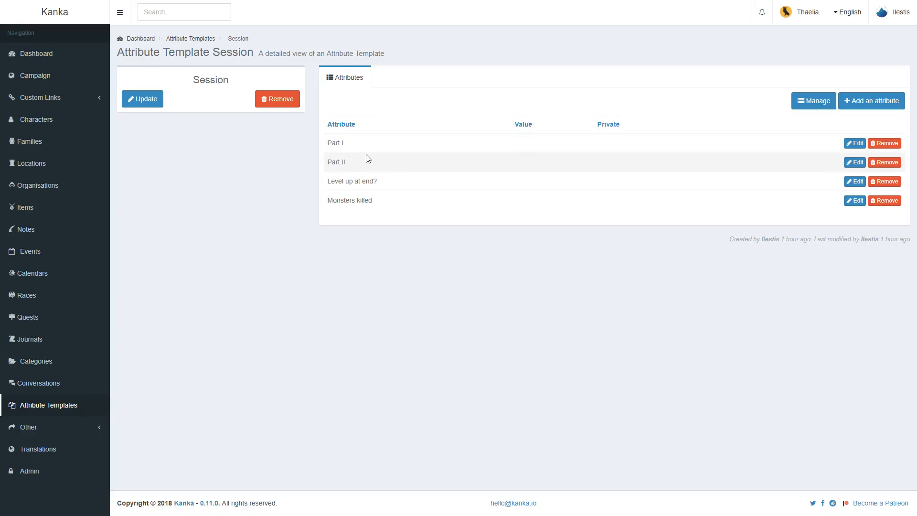
mouse_move(358, 188)
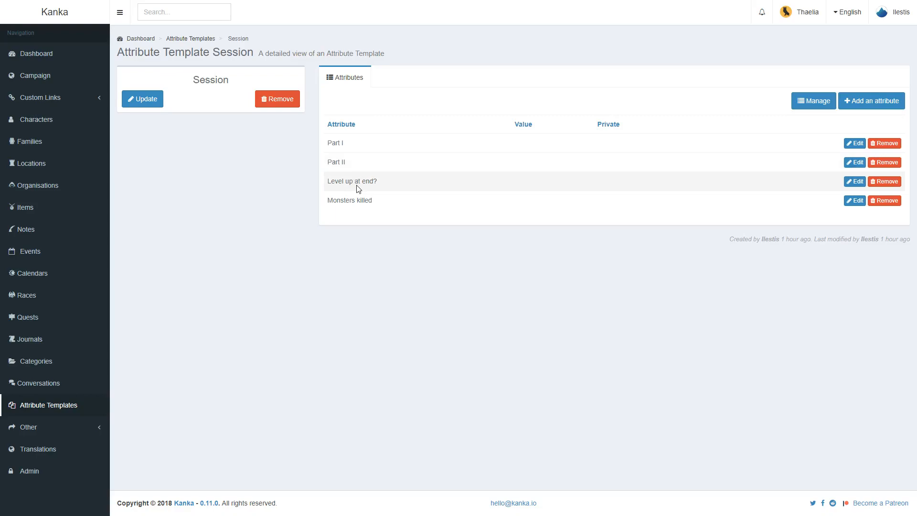
mouse_move(353, 200)
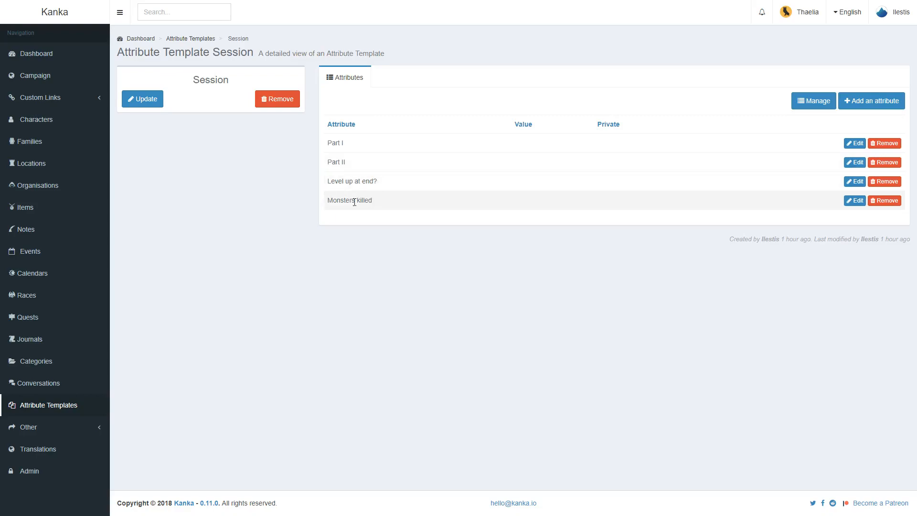
Open journal '01 - The Wolves of Arcastle' and view its Part I, Part II, Monsters killed attributes
click(29, 339)
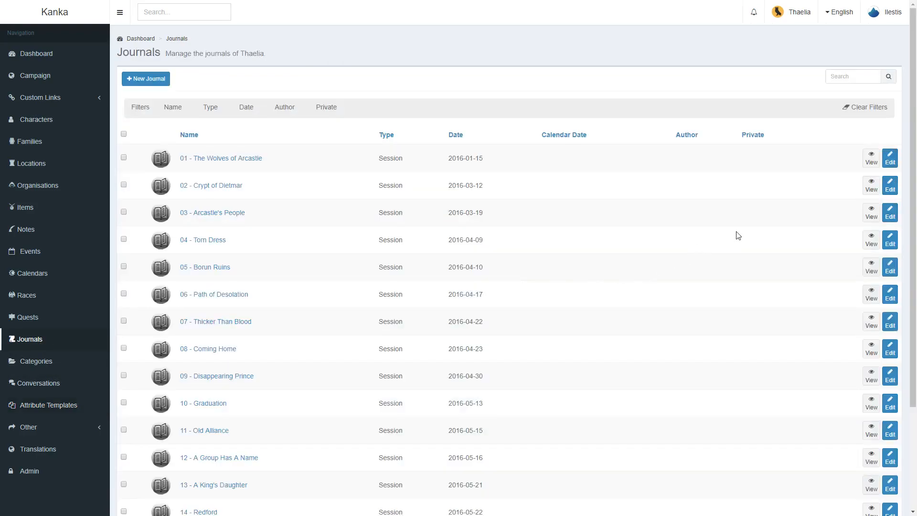
click(221, 158)
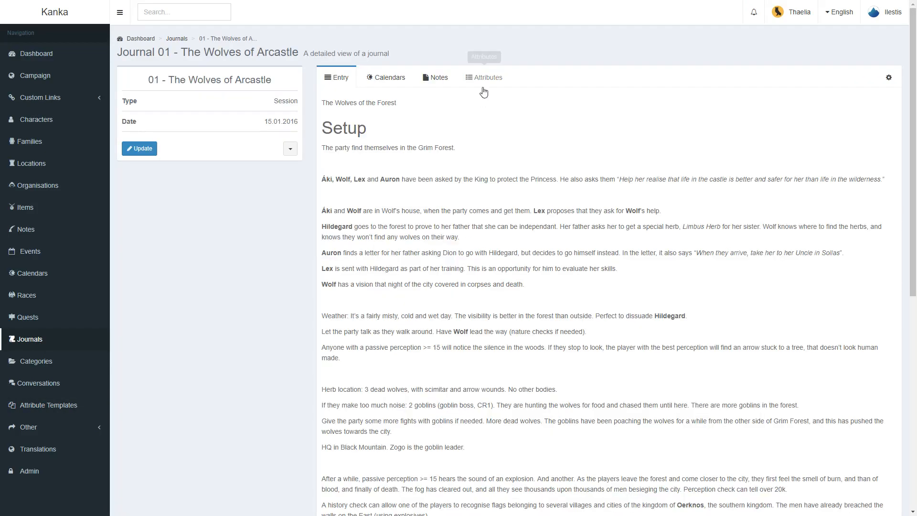
click(487, 77)
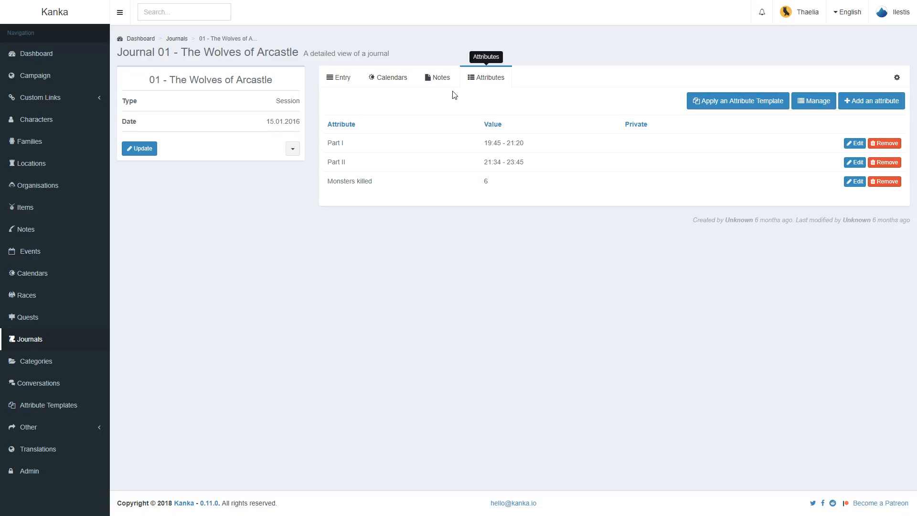
mouse_move(345, 206)
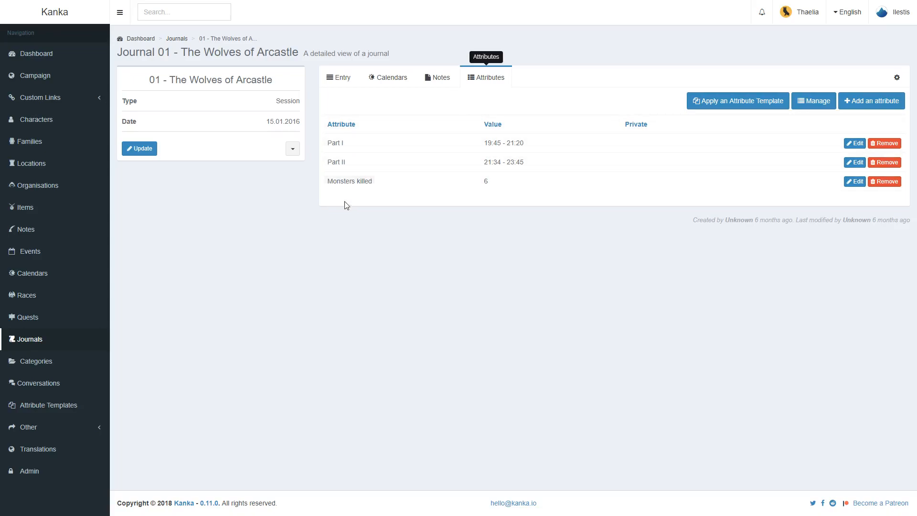
mouse_move(357, 182)
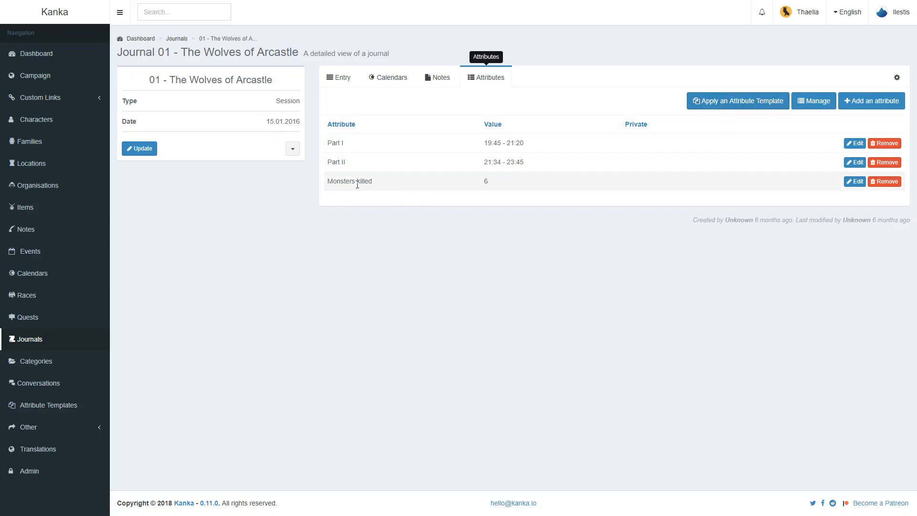
mouse_move(737, 101)
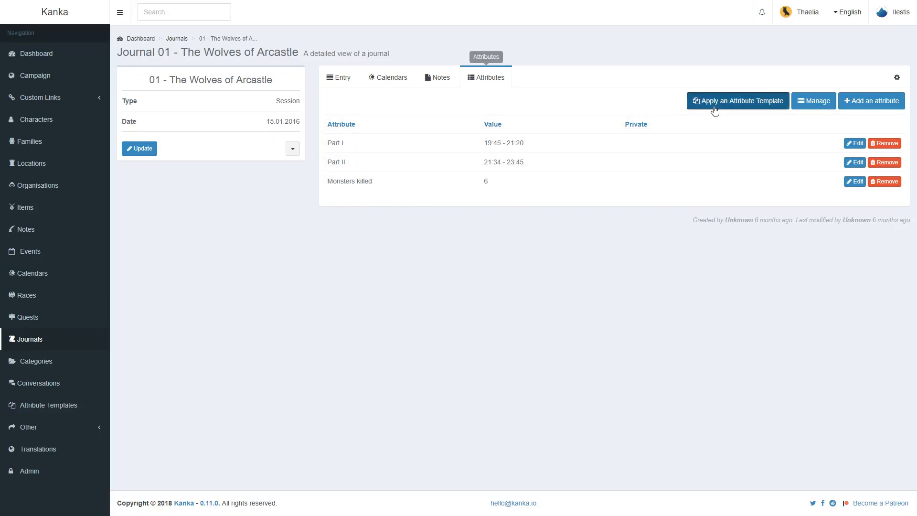
Apply the Session template to the journal, then remove its added Level up at end? attribute
click(737, 100)
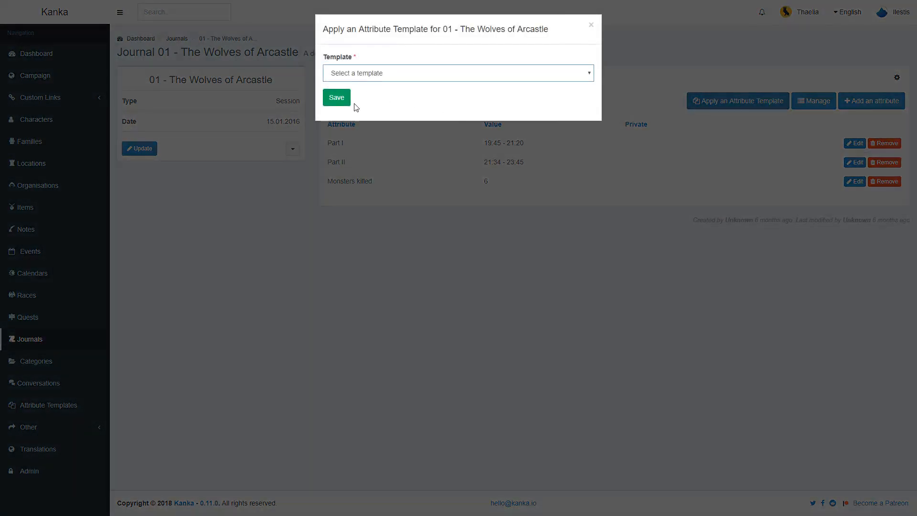
click(458, 73)
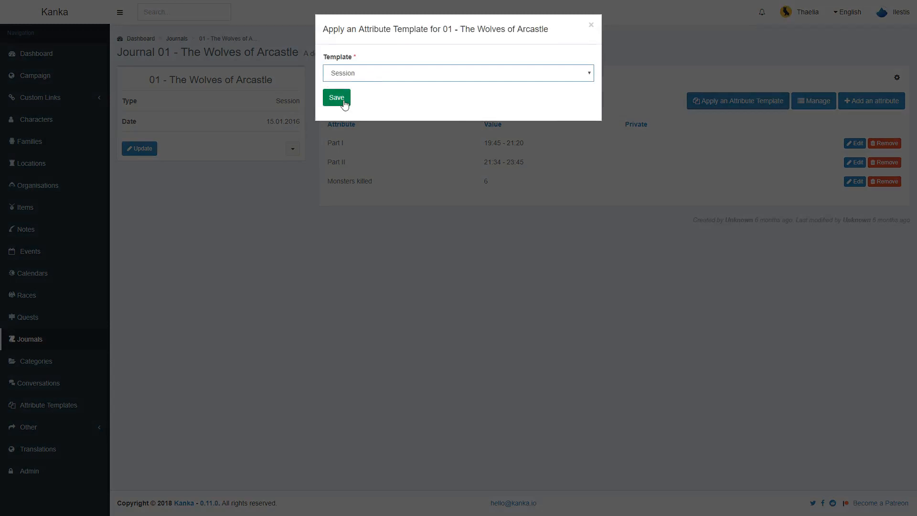
click(336, 97)
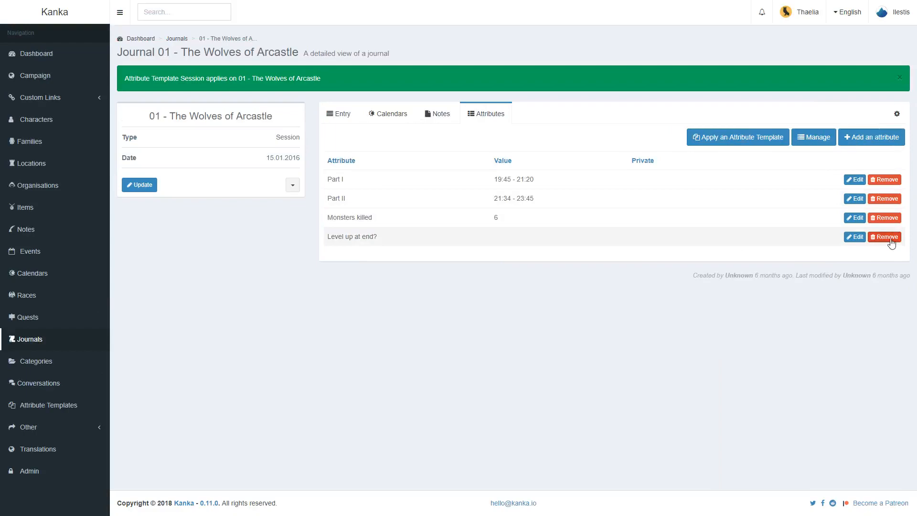
click(884, 237)
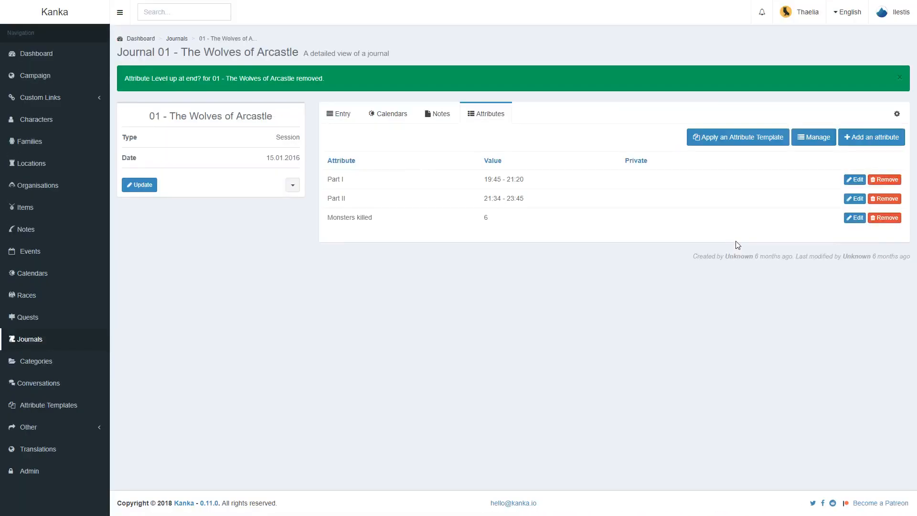
click(736, 137)
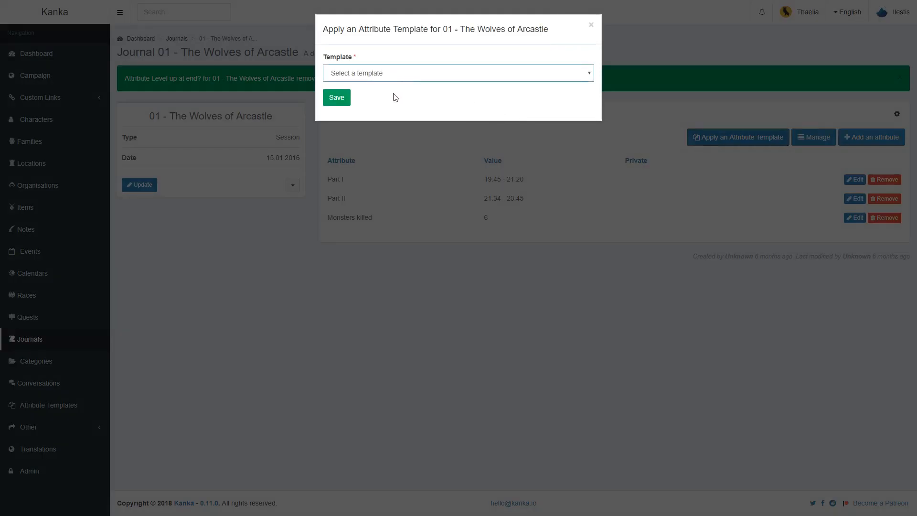
Apply the Character template, then the Deity template, to the journal
click(337, 97)
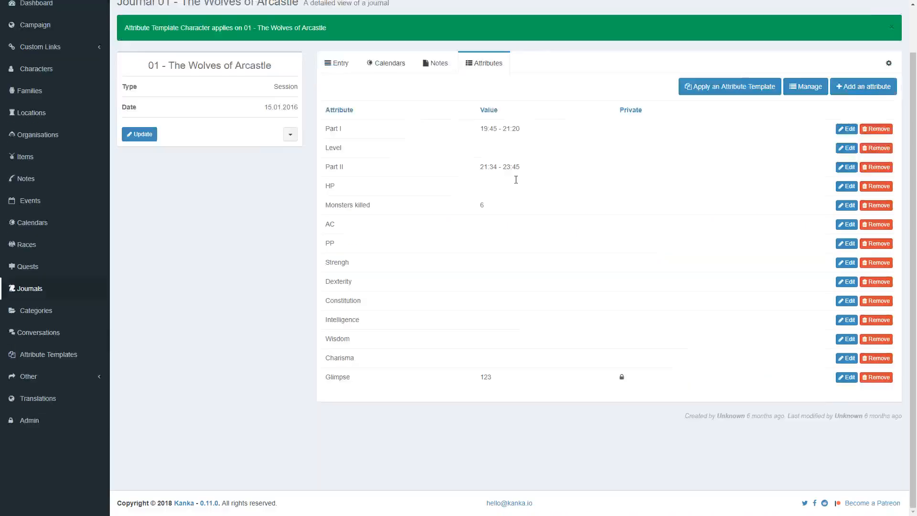
scroll(up, 3)
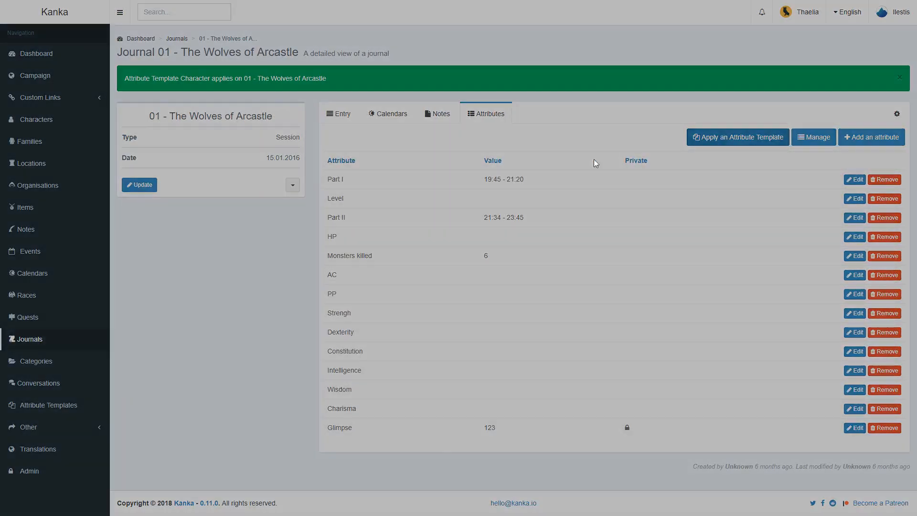
click(737, 138)
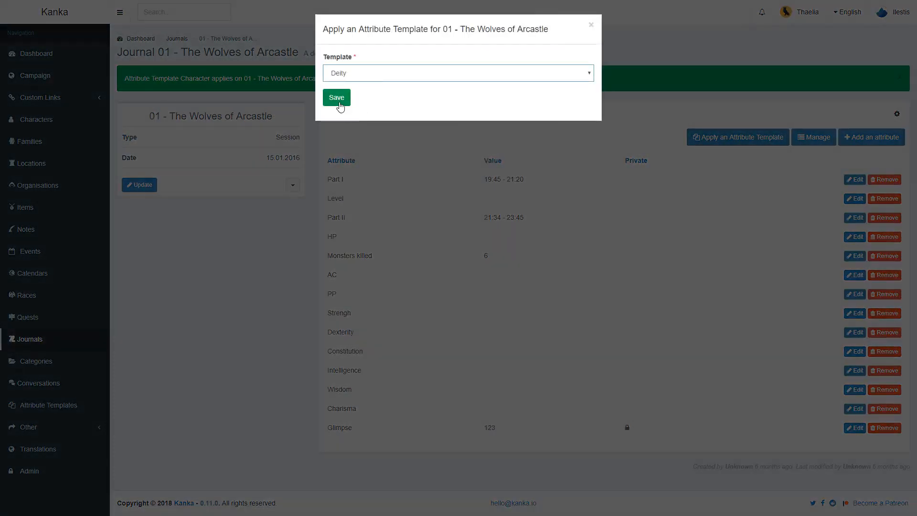
click(336, 97)
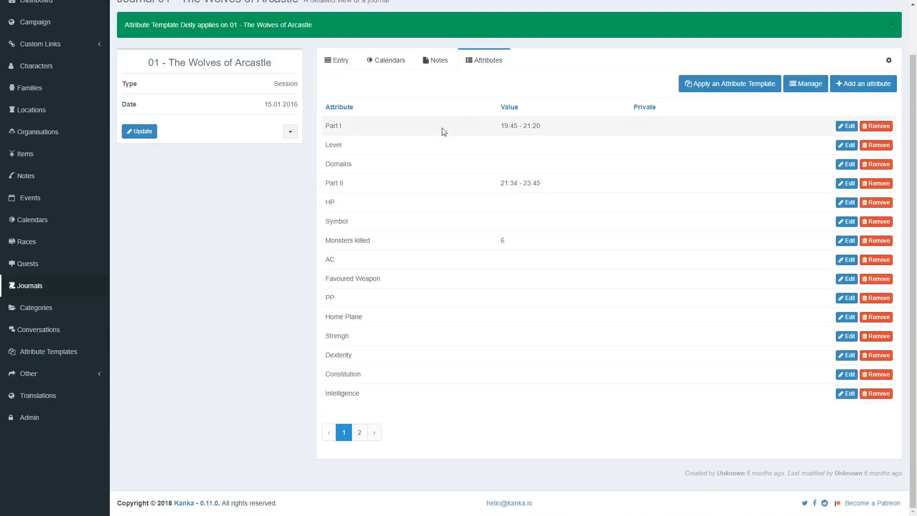
mouse_move(409, 145)
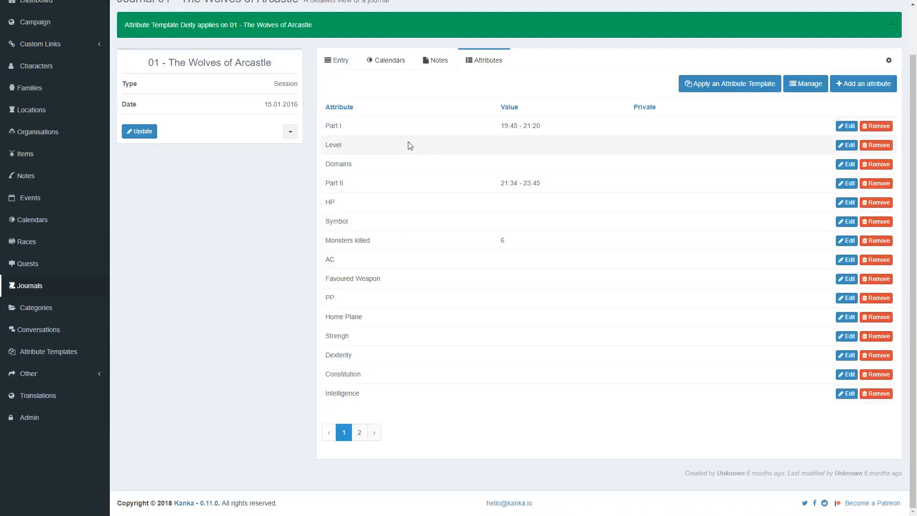
mouse_move(383, 359)
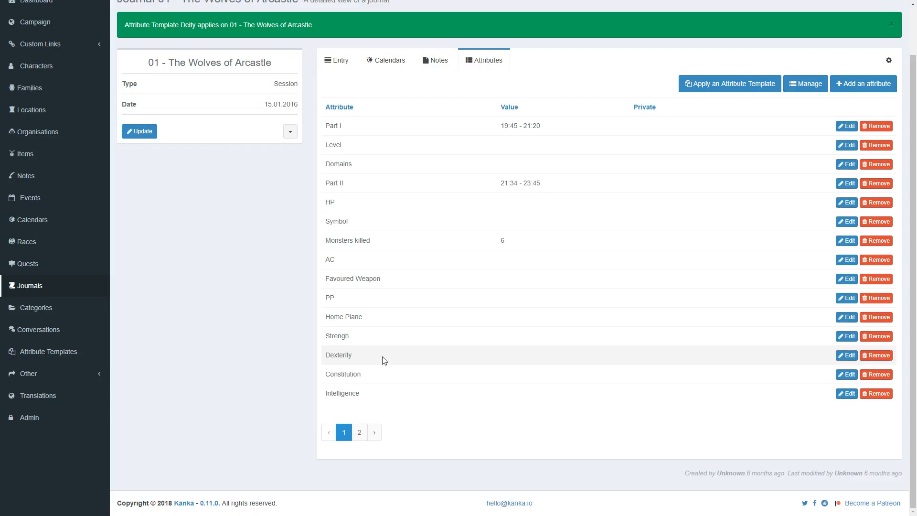
mouse_move(238, 307)
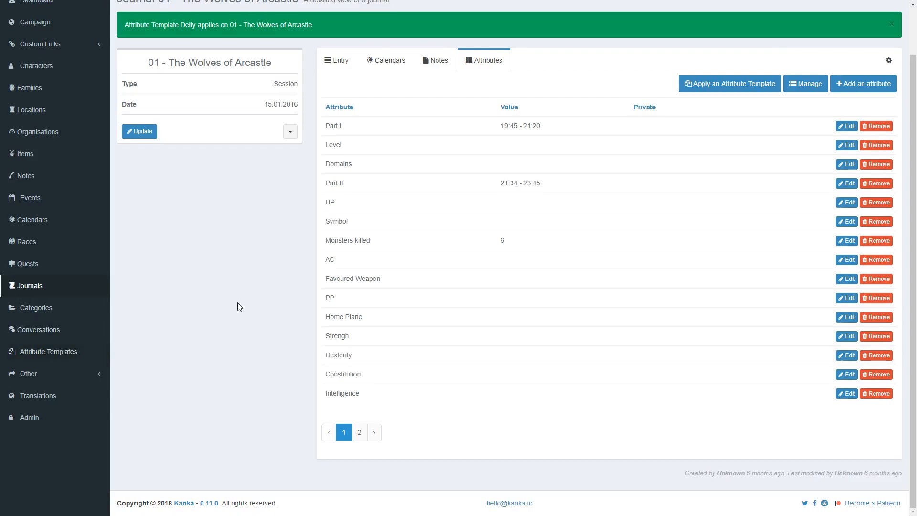
Open the Deity template from the Attribute Templates list to view its four attributes
click(48, 351)
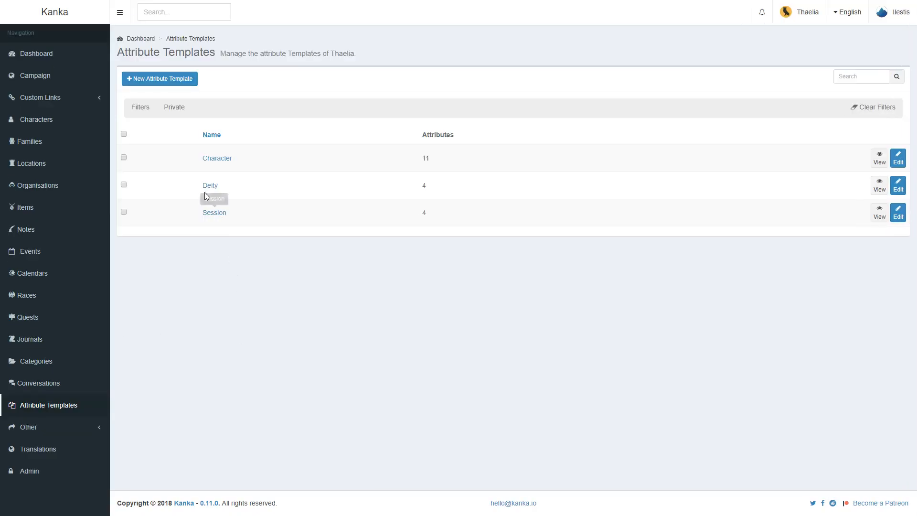
mouse_move(209, 185)
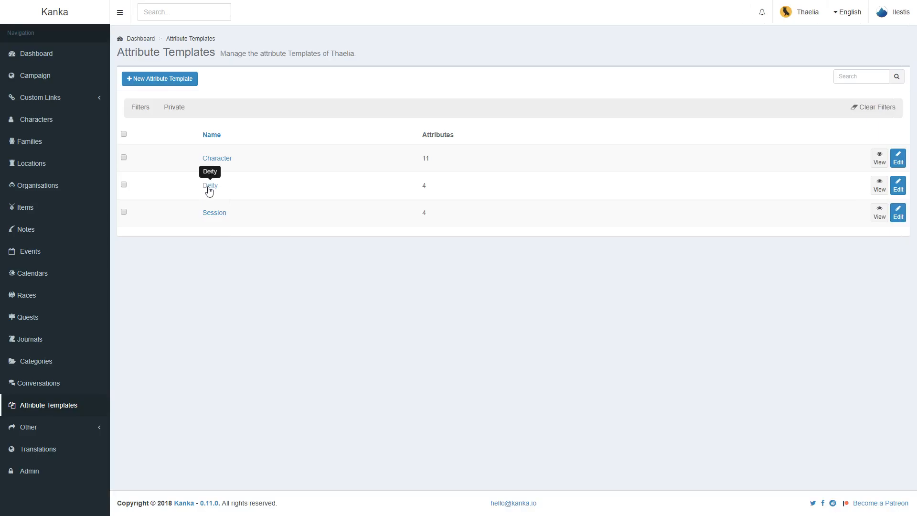
click(209, 186)
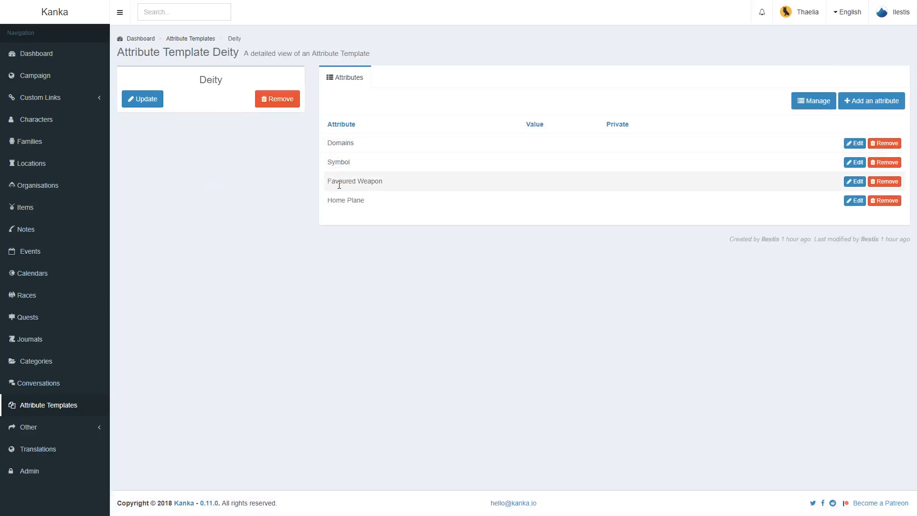
mouse_move(260, 244)
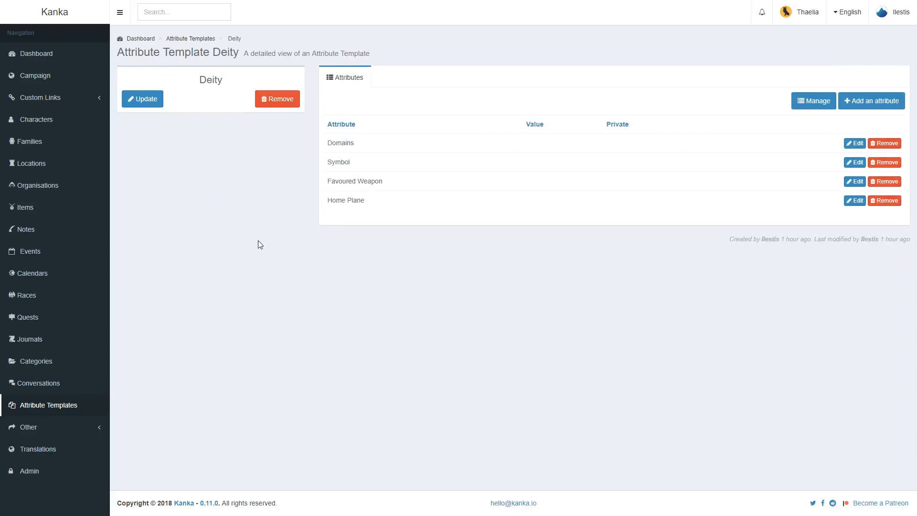